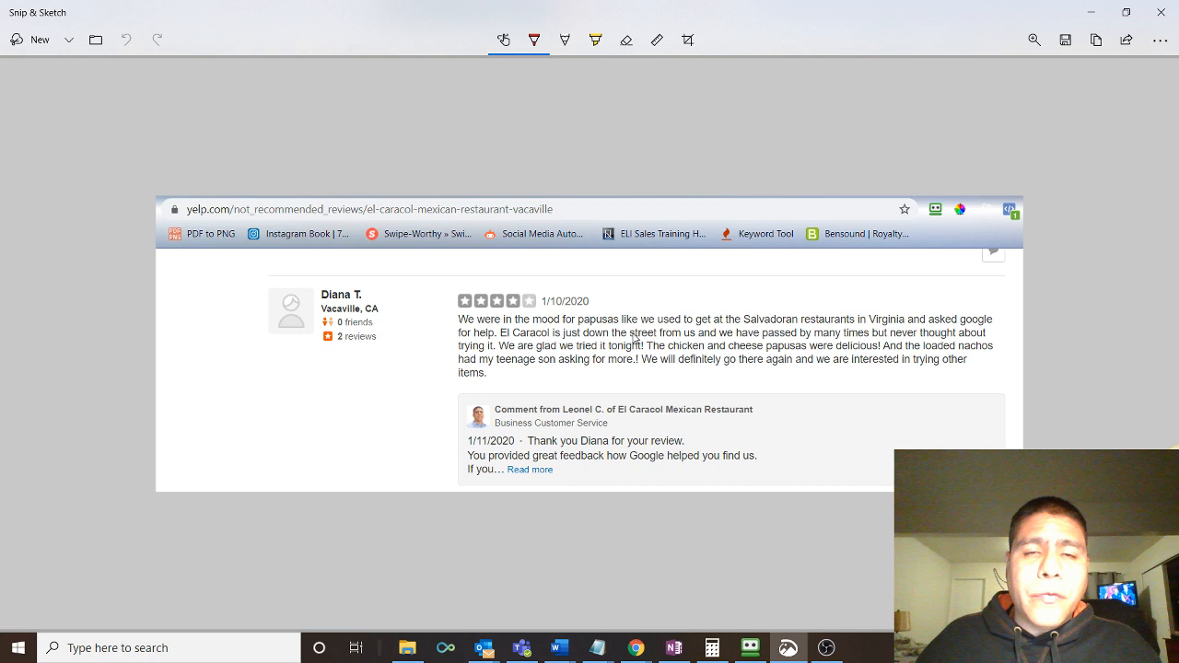
pyautogui.moveTo(929, 345)
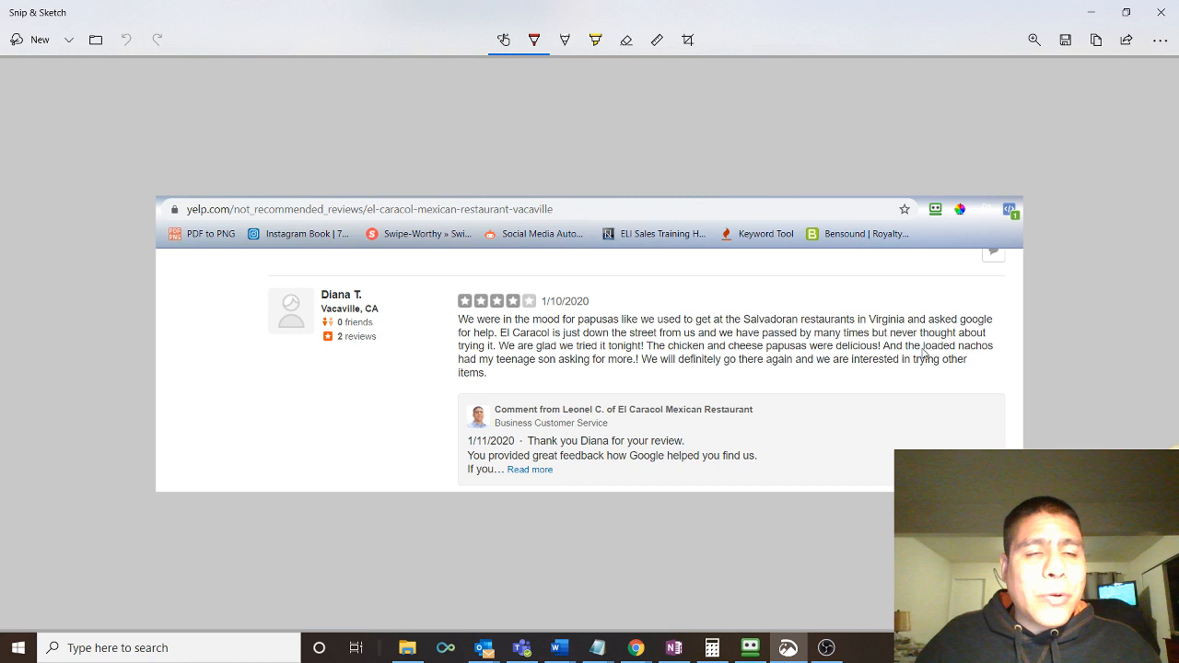
pyautogui.moveTo(733, 306)
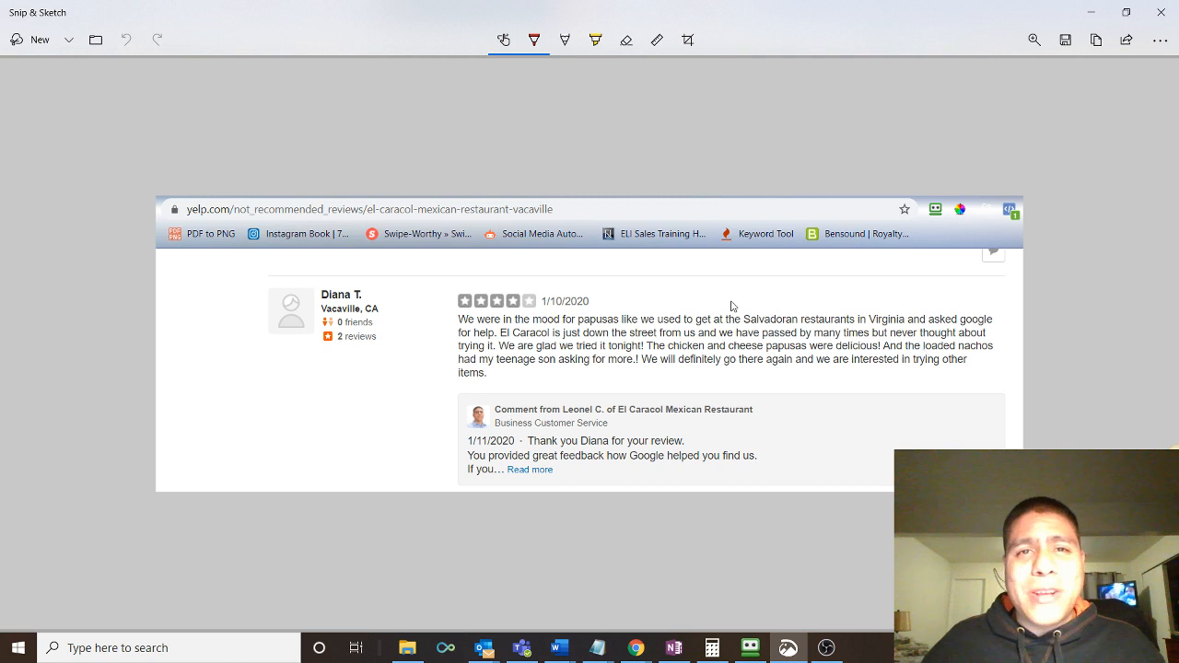
pyautogui.moveTo(724, 304)
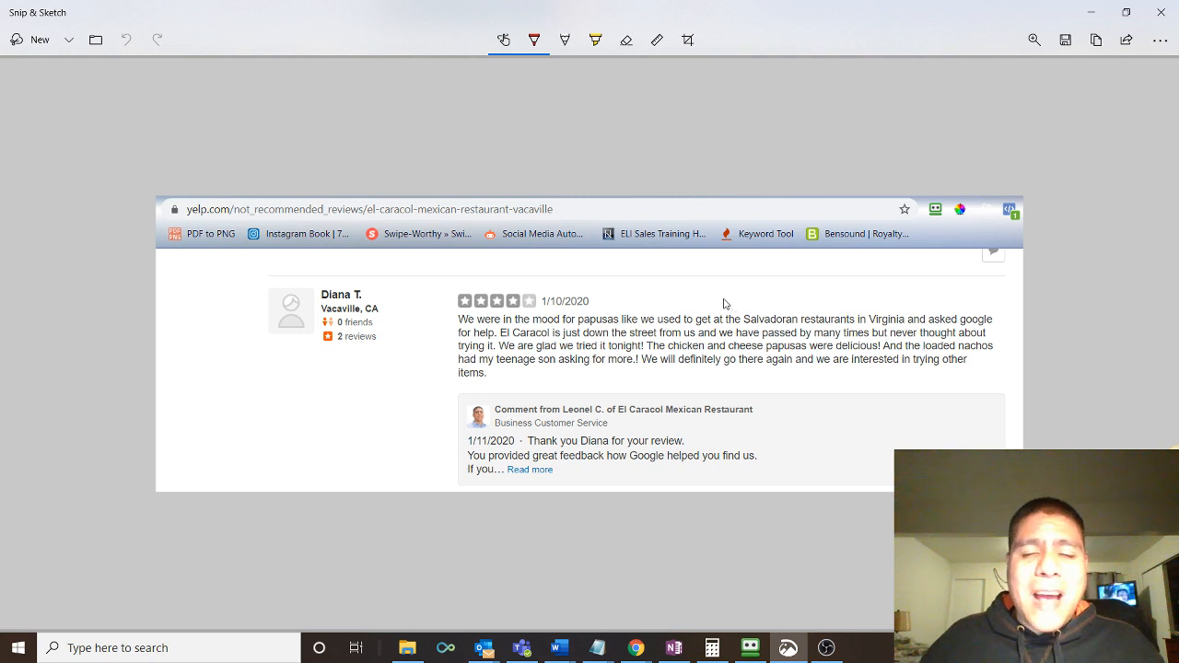
pyautogui.moveTo(719, 301)
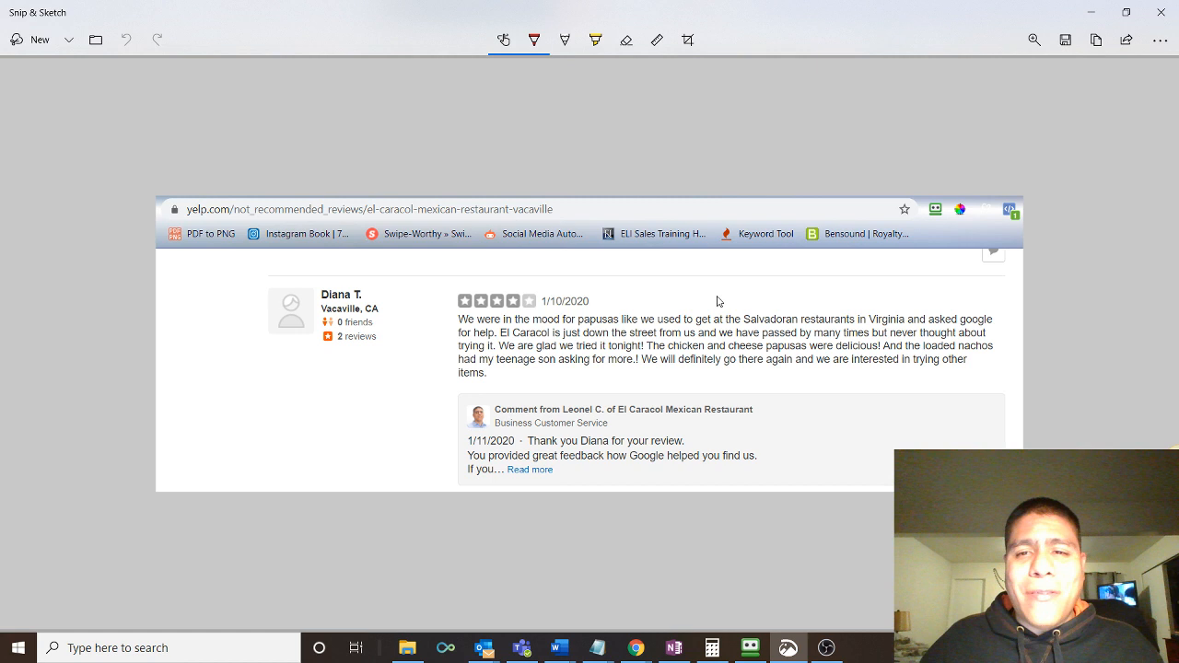
pyautogui.moveTo(615, 342)
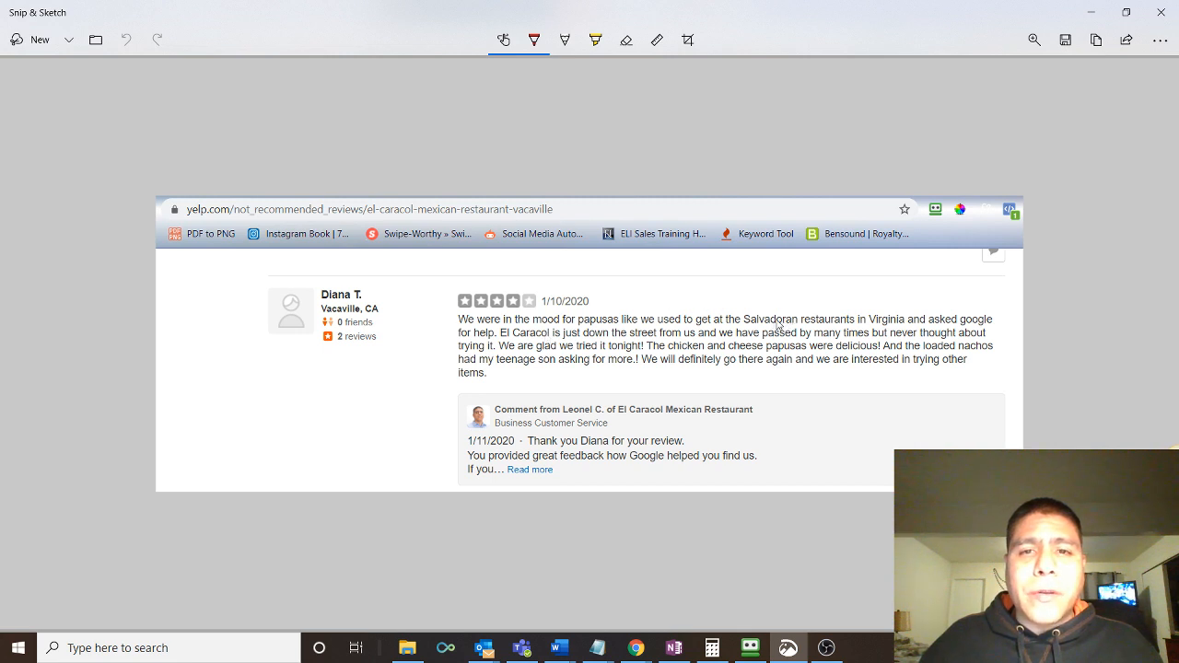
pyautogui.moveTo(727, 357)
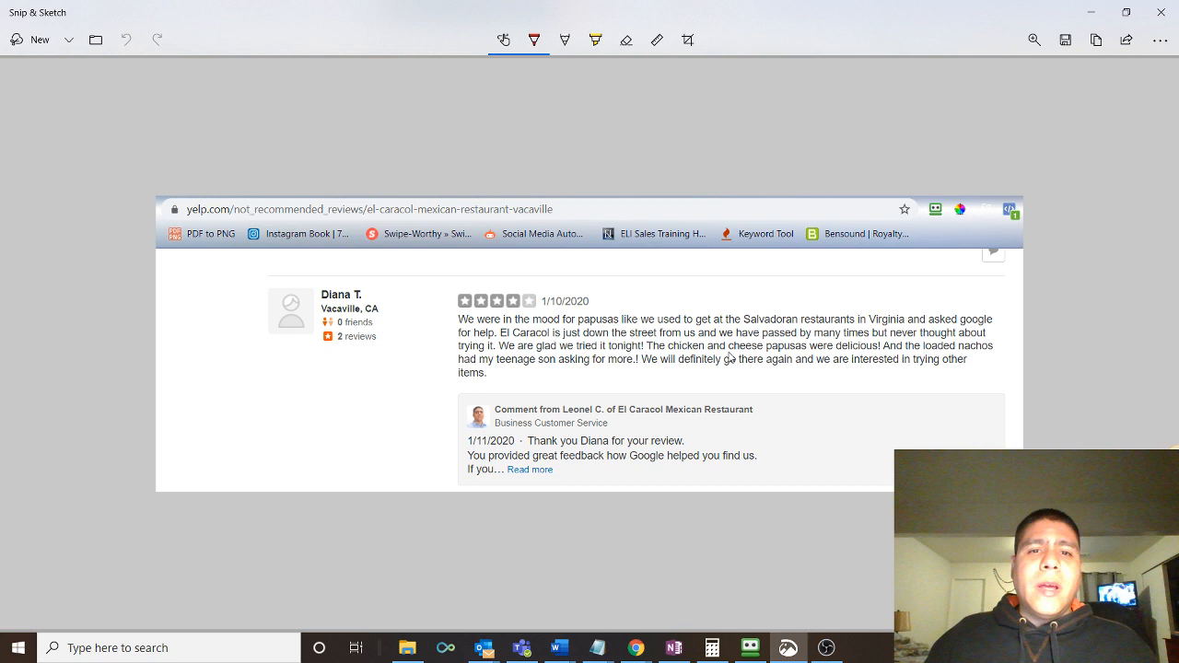
pyautogui.moveTo(696, 323)
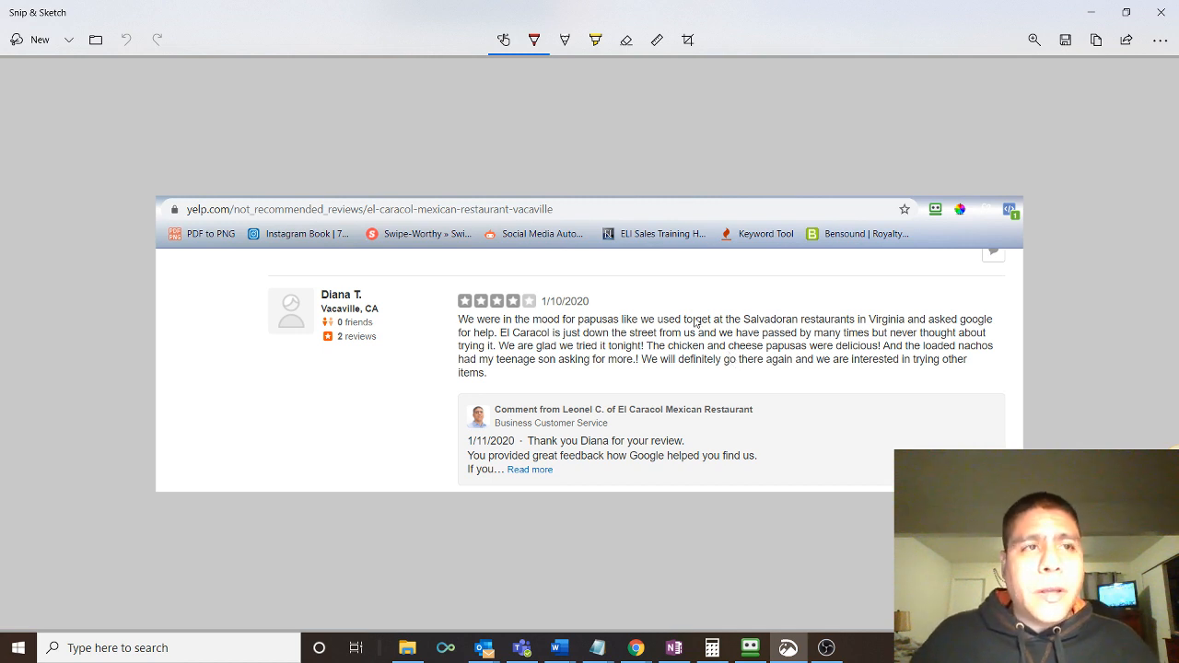
pyautogui.moveTo(687, 361)
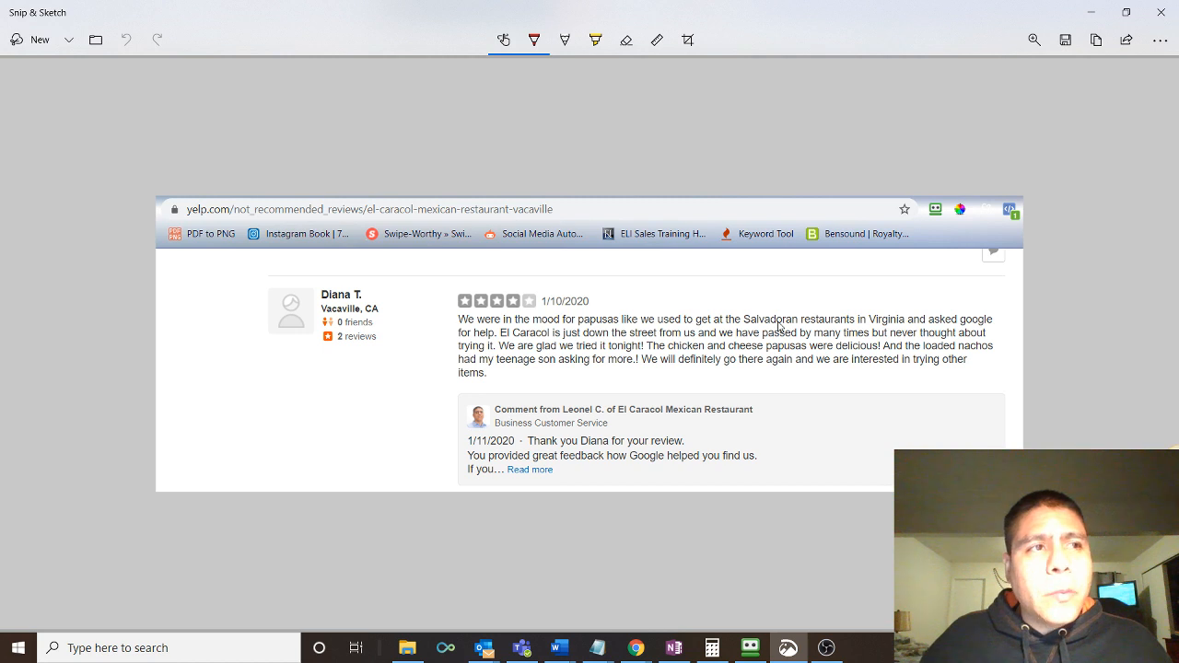
pyautogui.moveTo(735, 311)
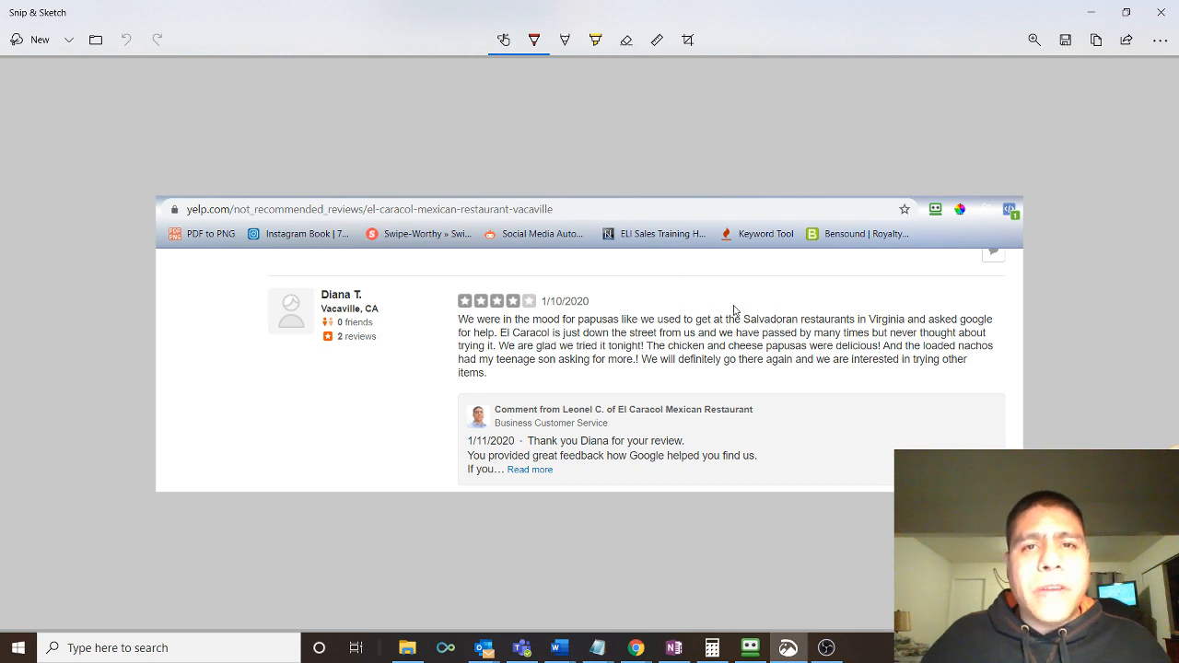
pyautogui.moveTo(739, 293)
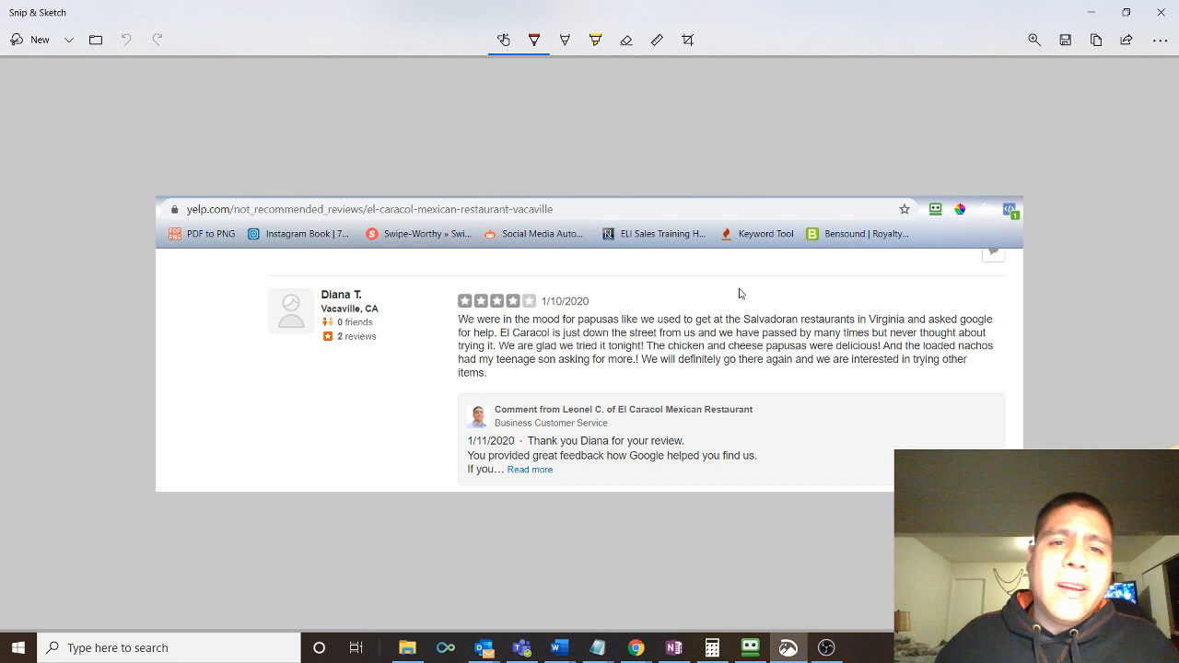
pyautogui.moveTo(744, 292)
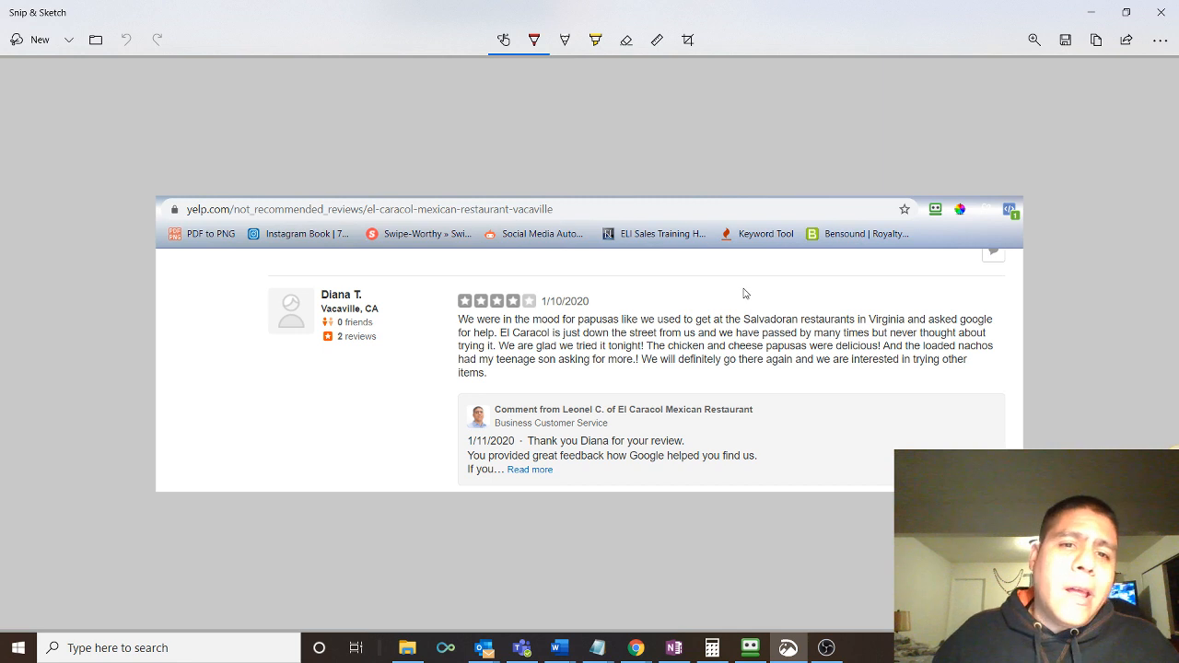
pyautogui.moveTo(780, 314)
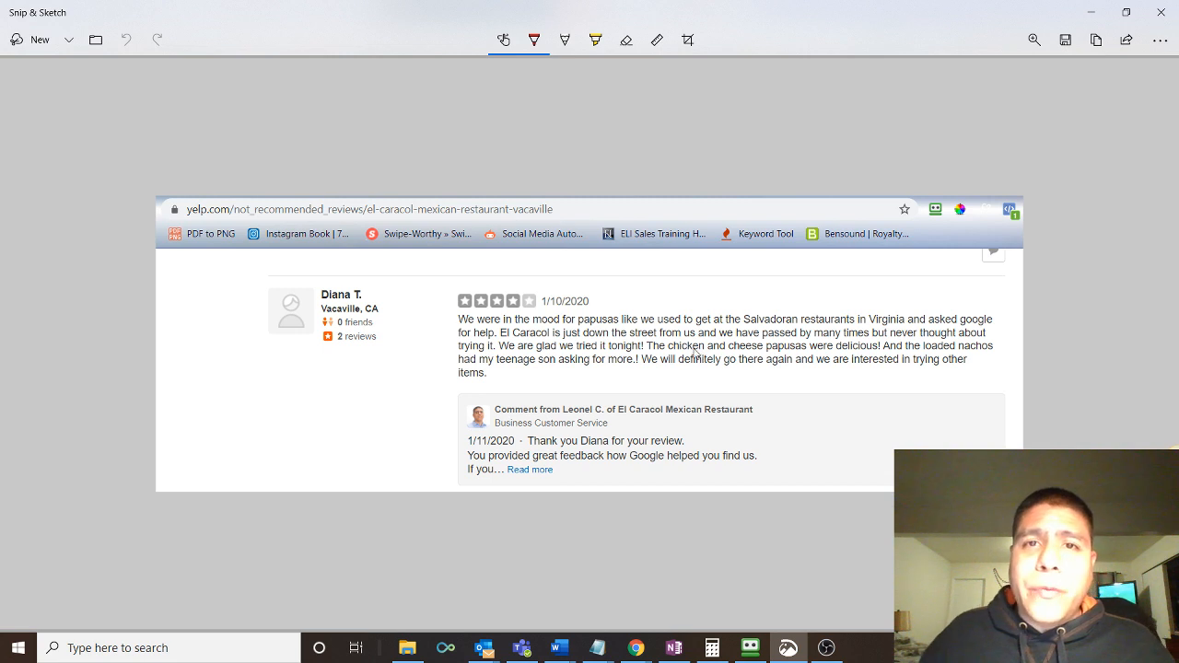
pyautogui.moveTo(834, 539)
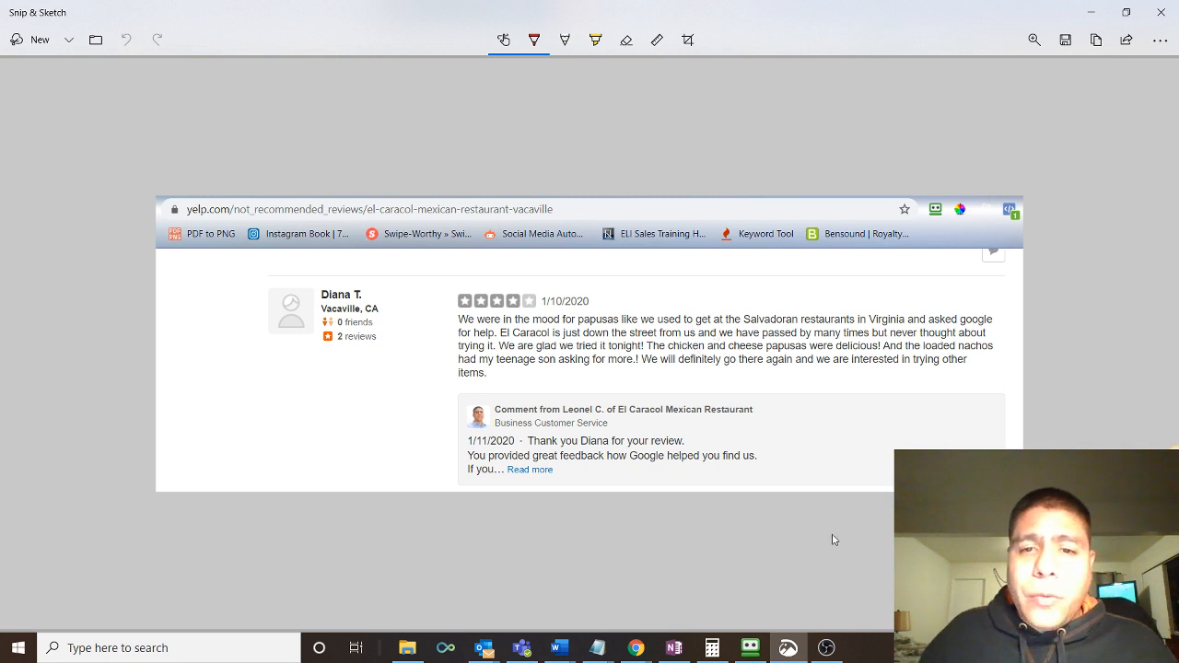